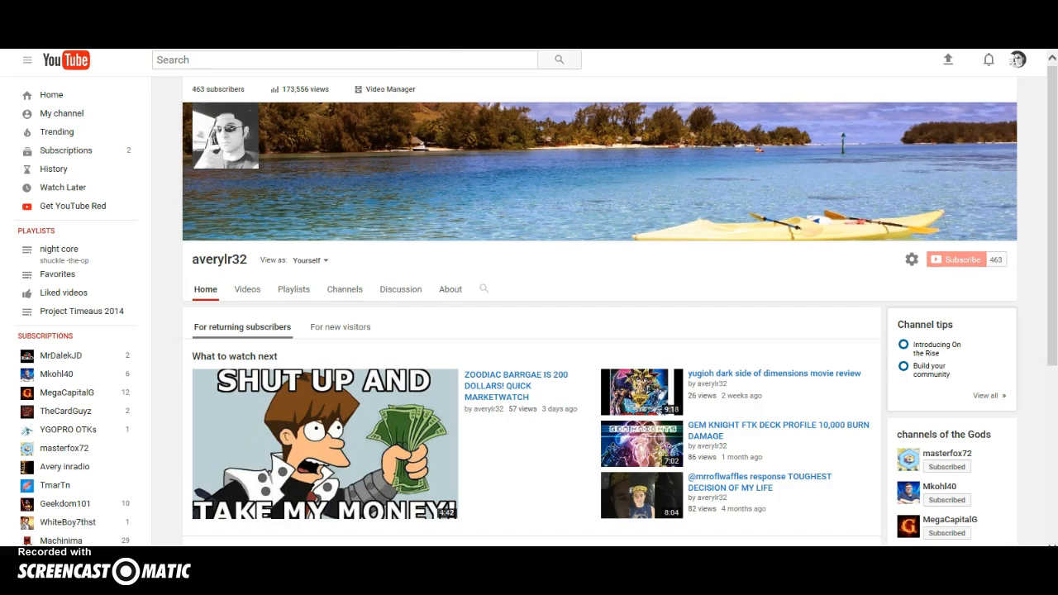
scroll(down, 3)
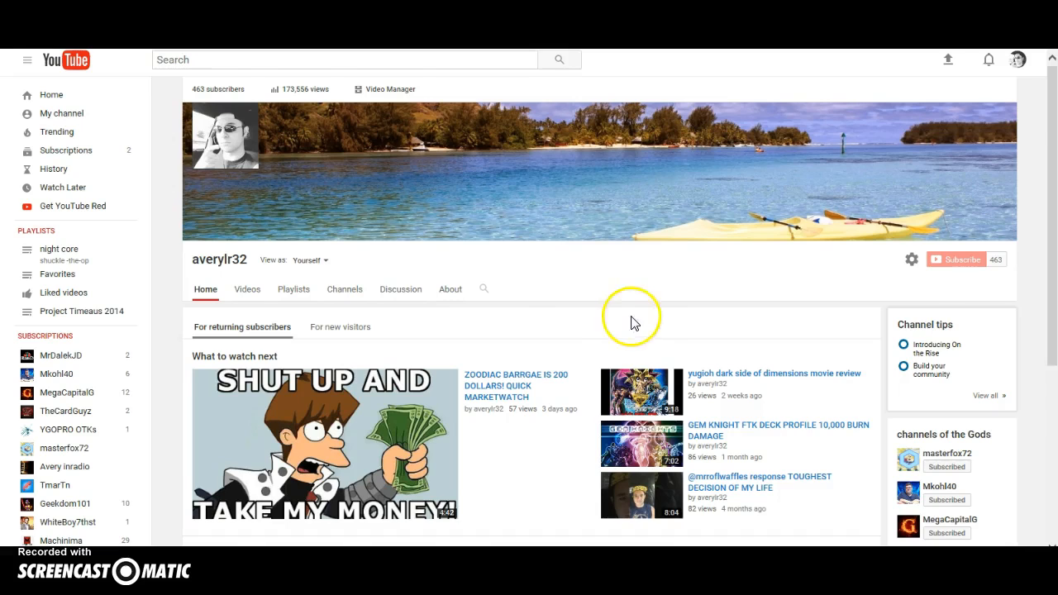
scroll(down, 3)
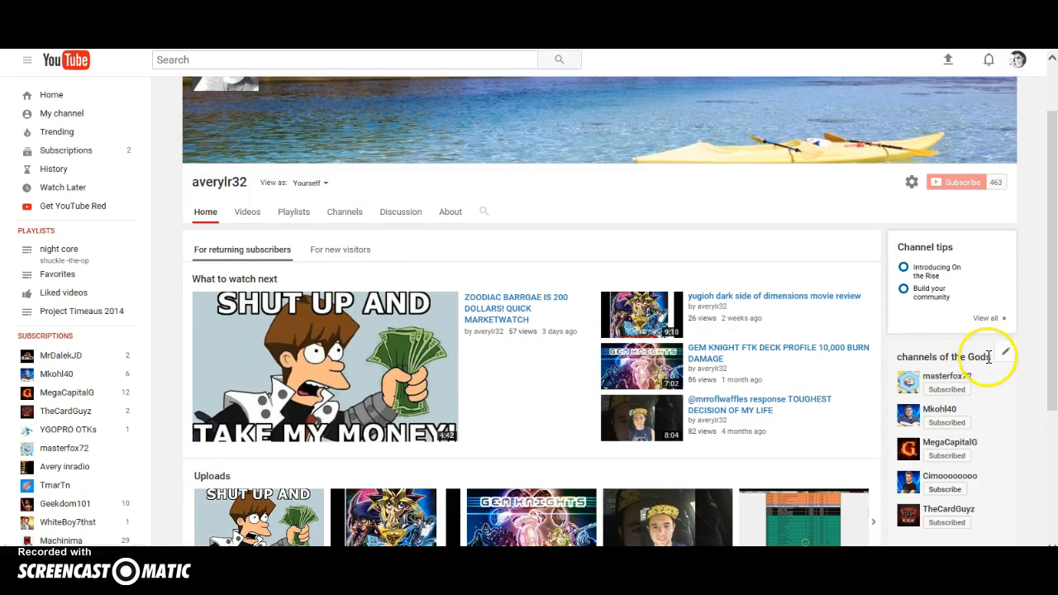
scroll(down, 3)
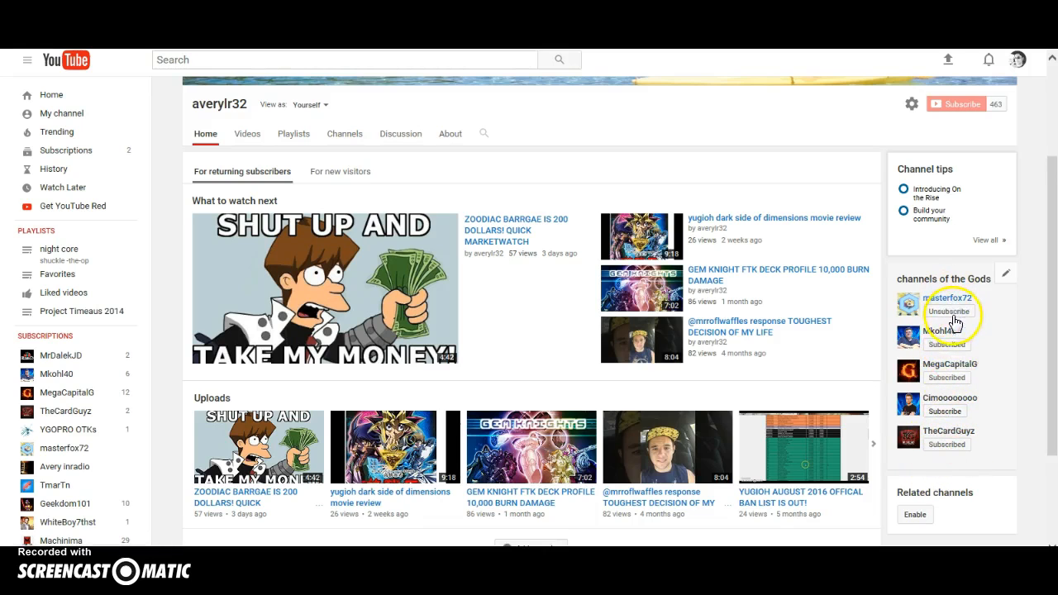
click(946, 321)
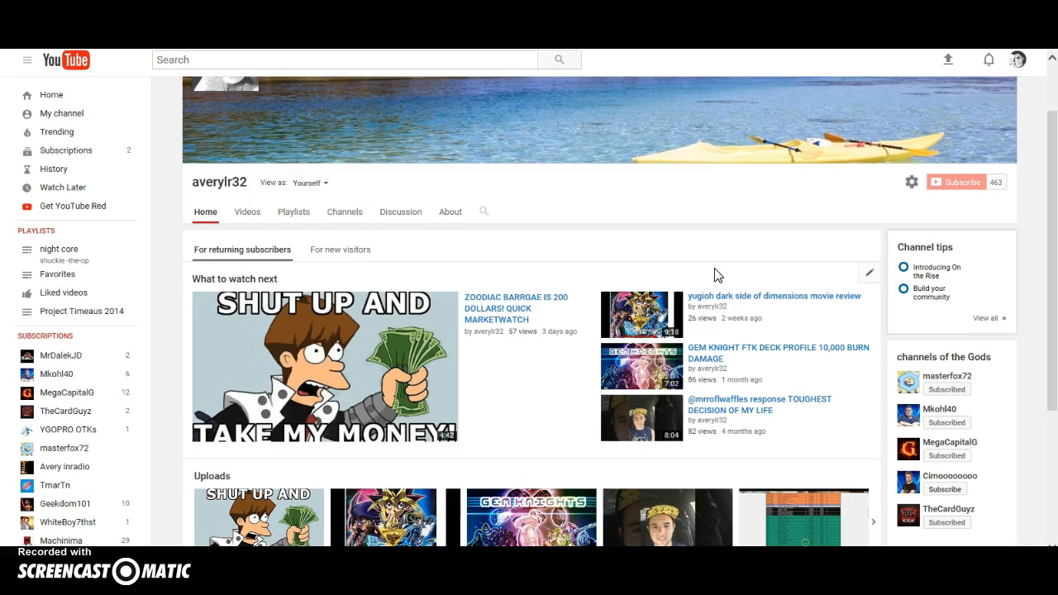
mouse_move(579, 248)
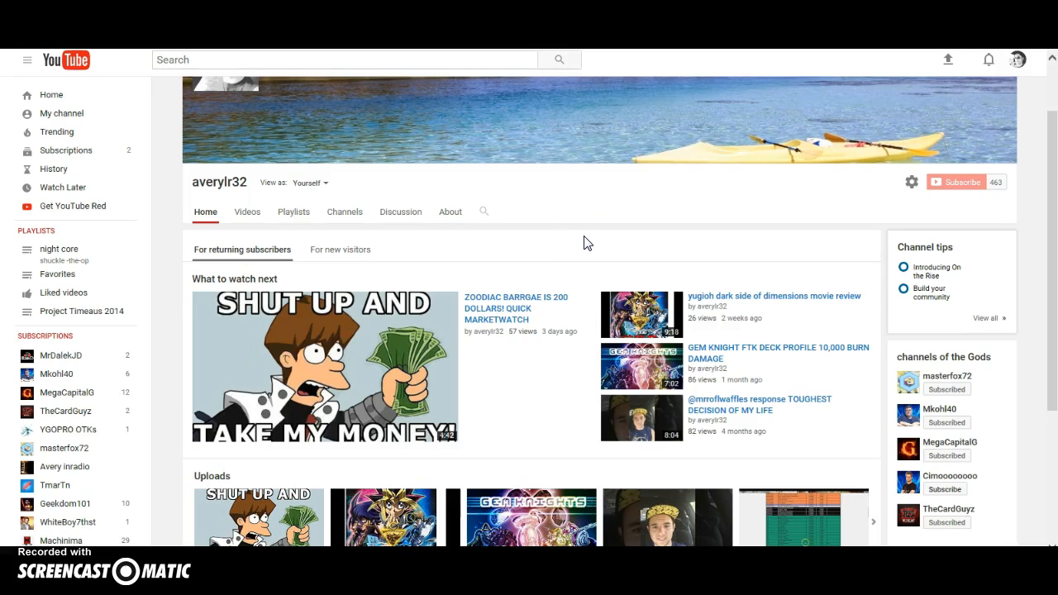
mouse_move(569, 248)
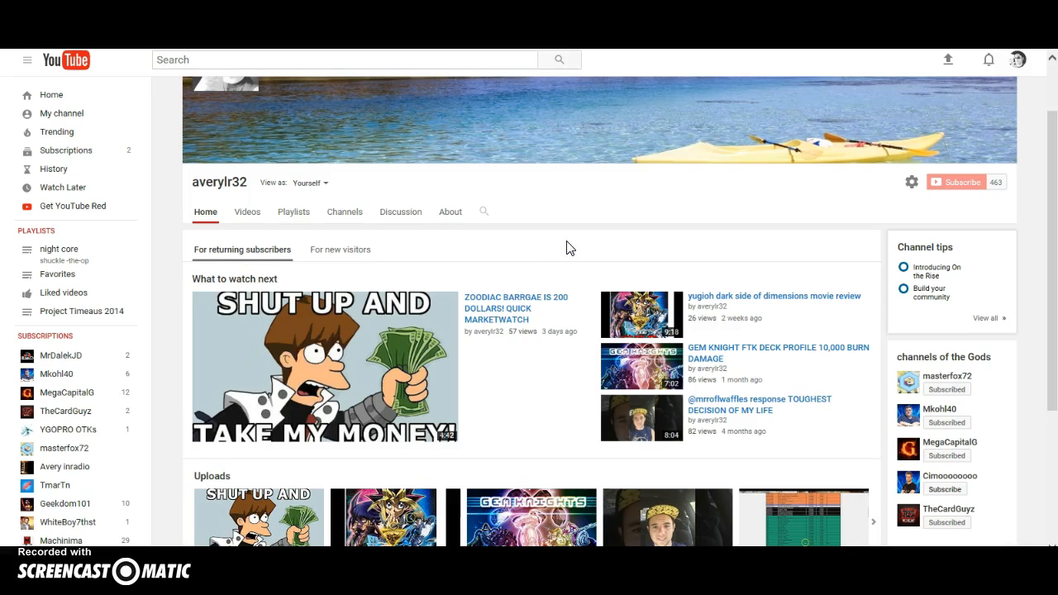
mouse_move(562, 245)
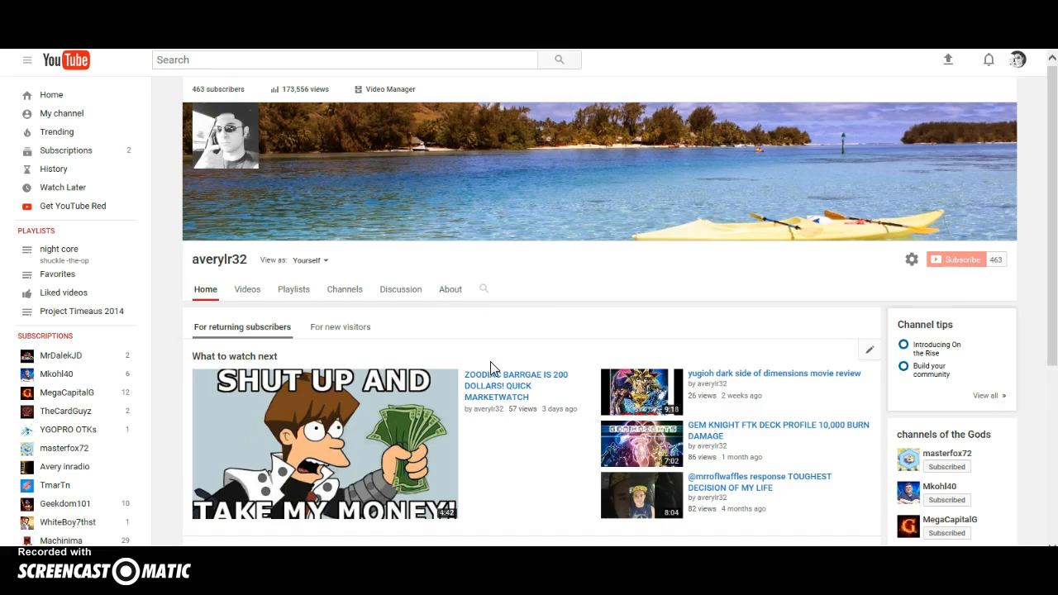
mouse_move(367, 410)
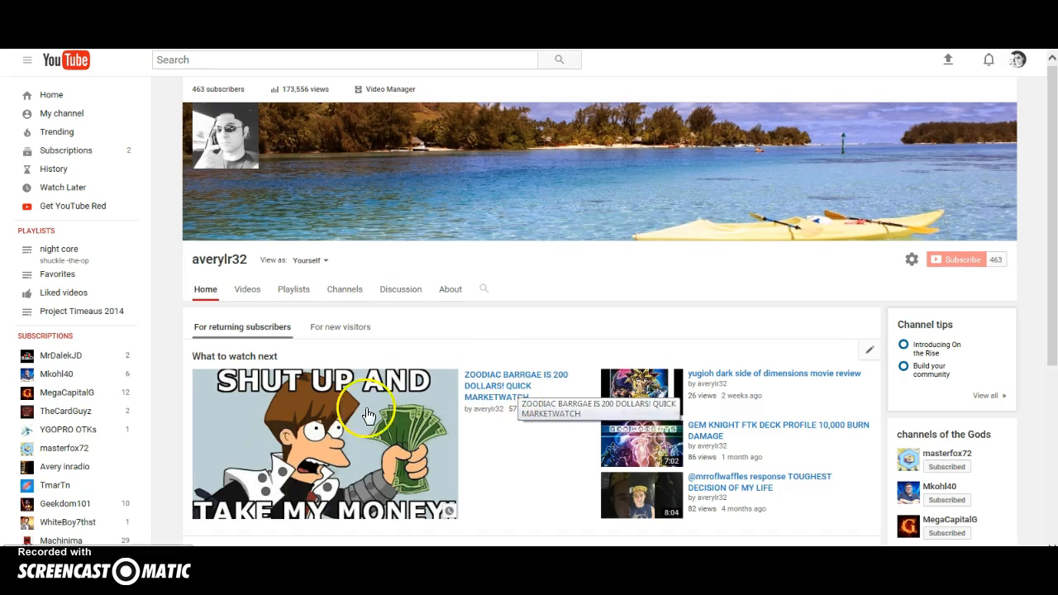